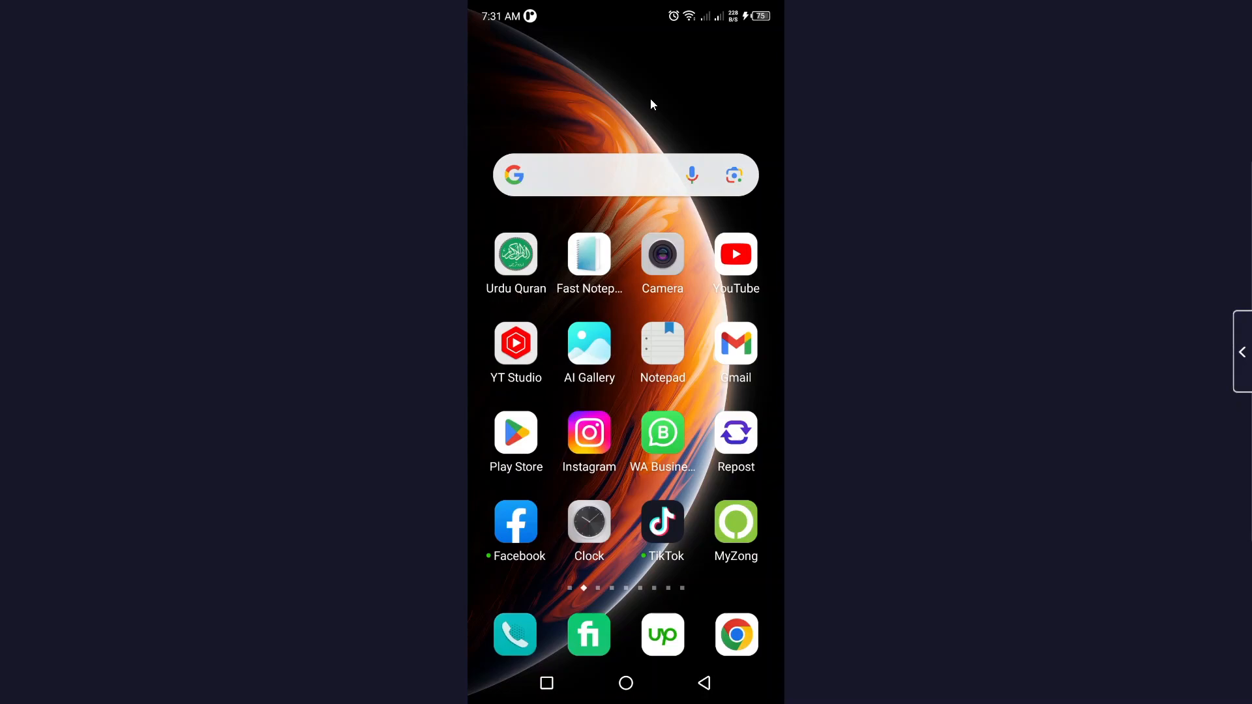
mouse_move(522, 433)
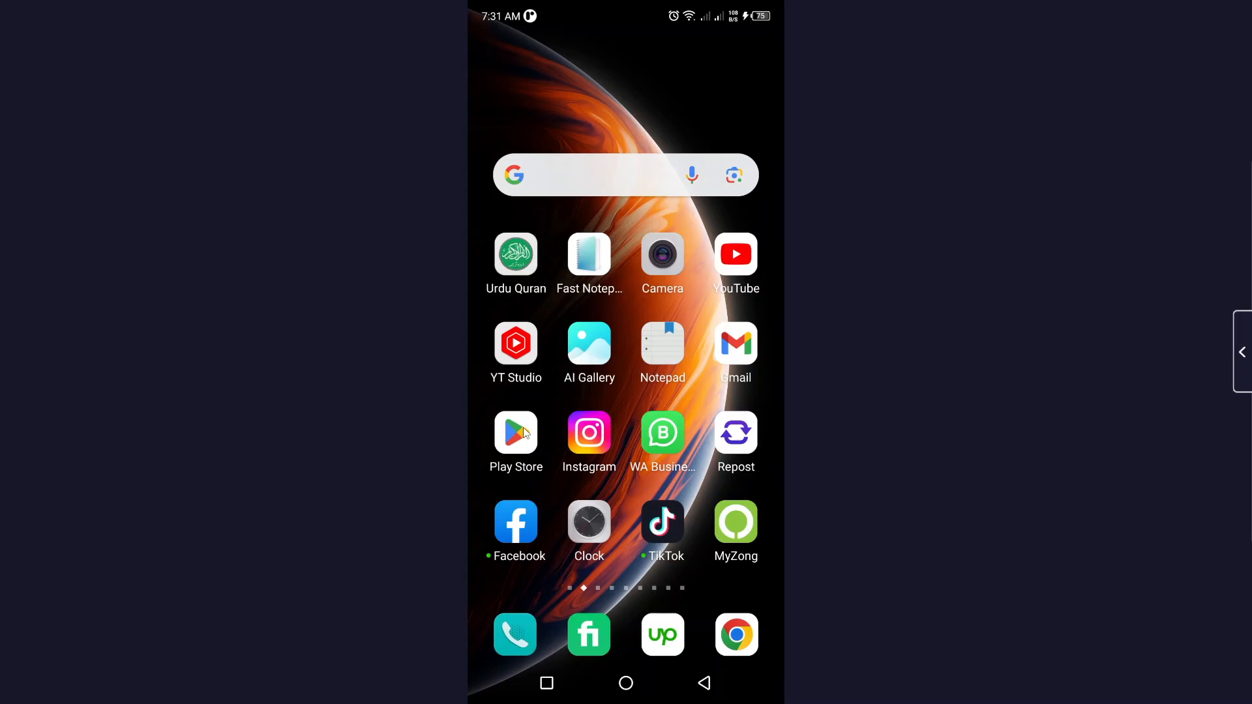
mouse_move(526, 441)
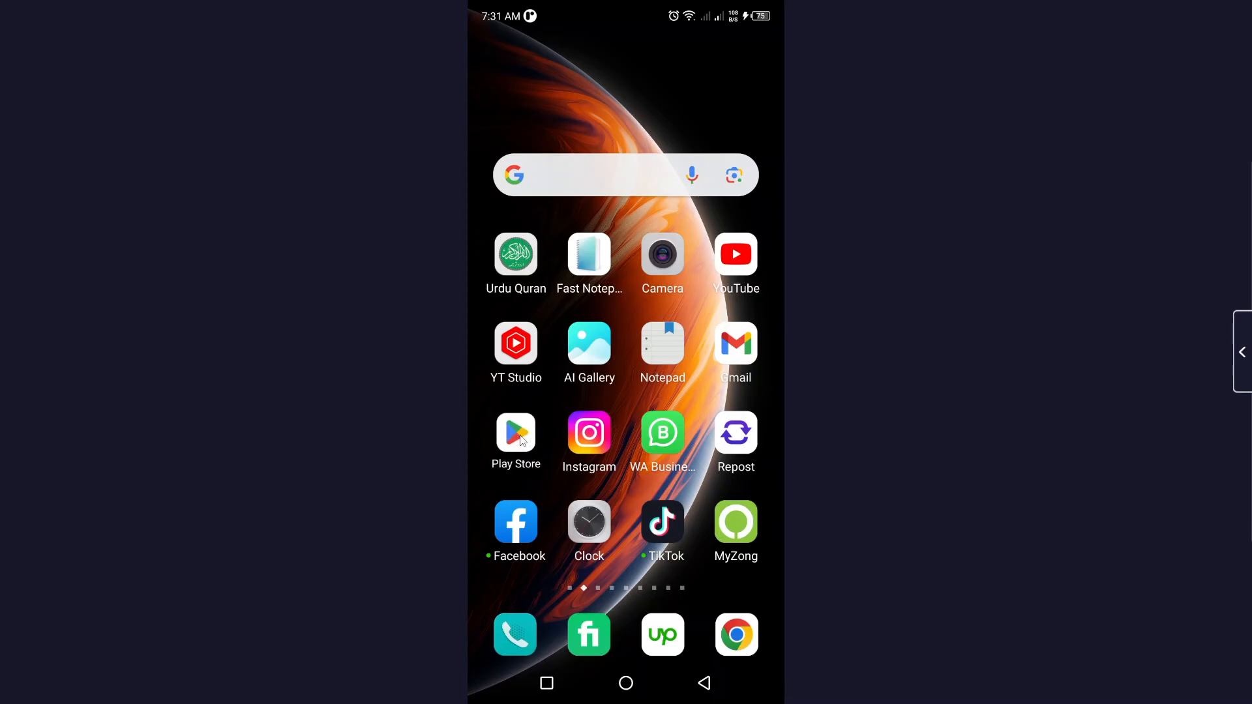
Search 'thre', open the Threads, an Instagram app listing, browse About and Downloads, then go Home
type("thre")
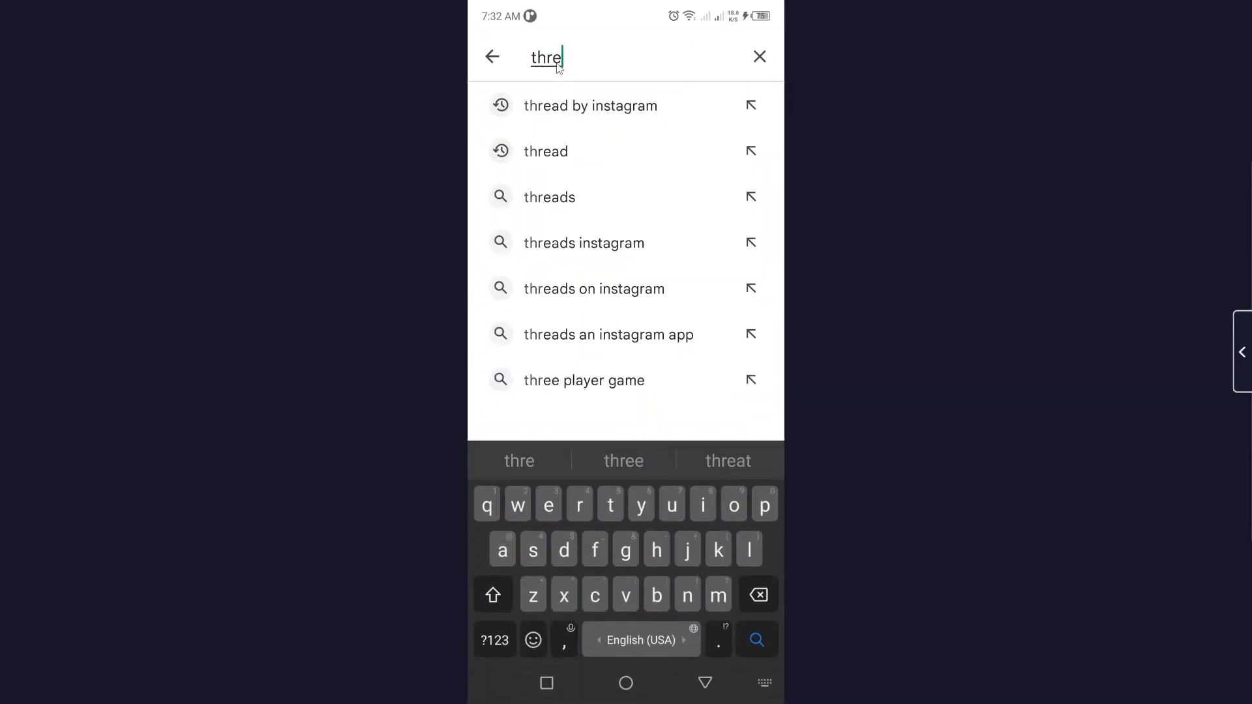
left_click(546, 151)
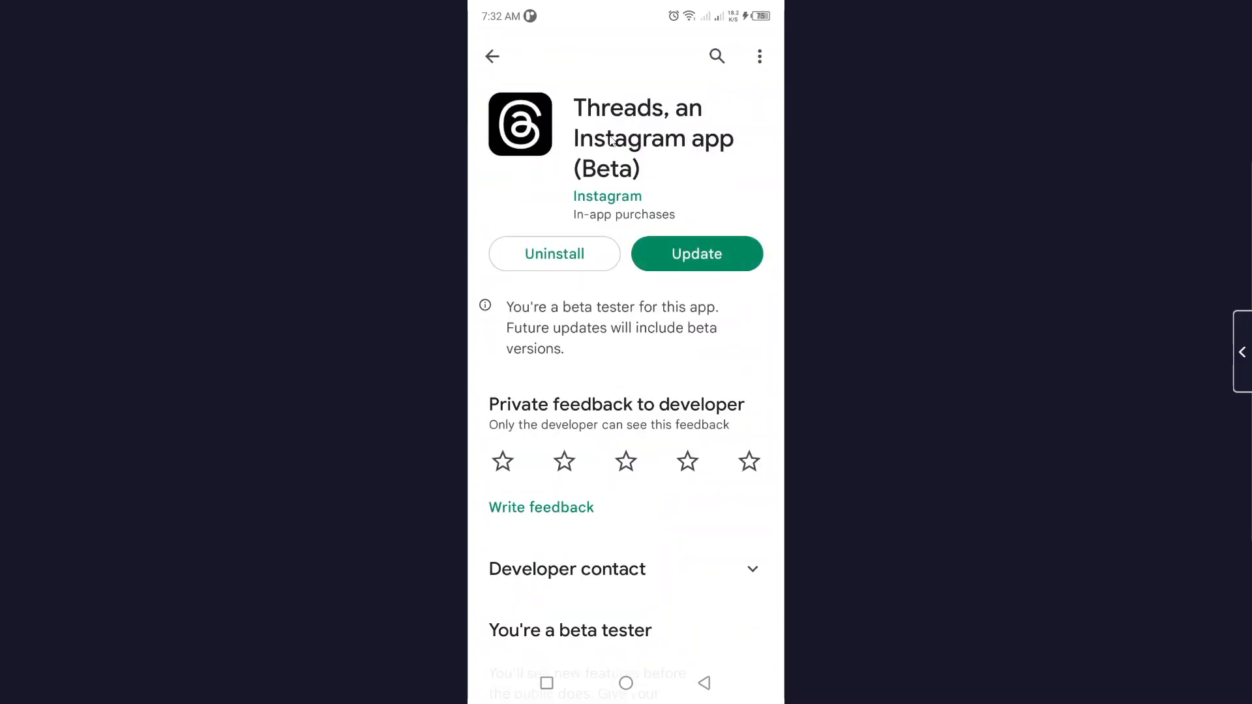
mouse_move(638, 512)
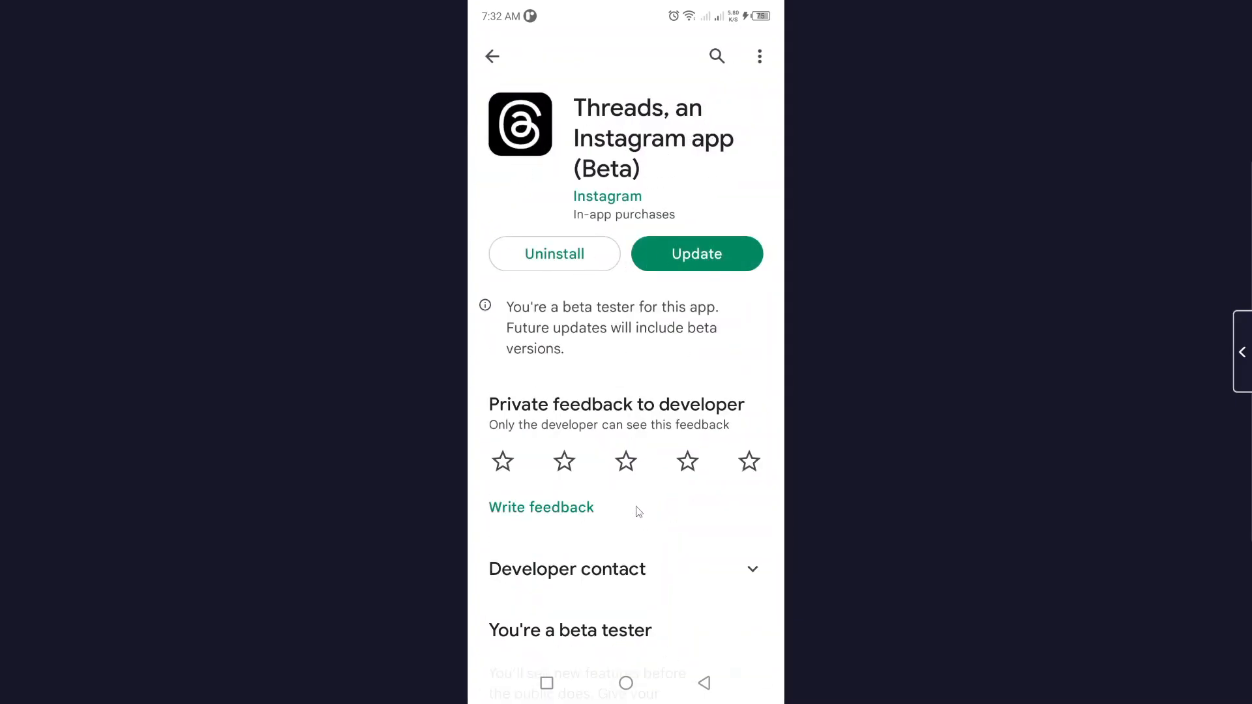
scroll("down", 3)
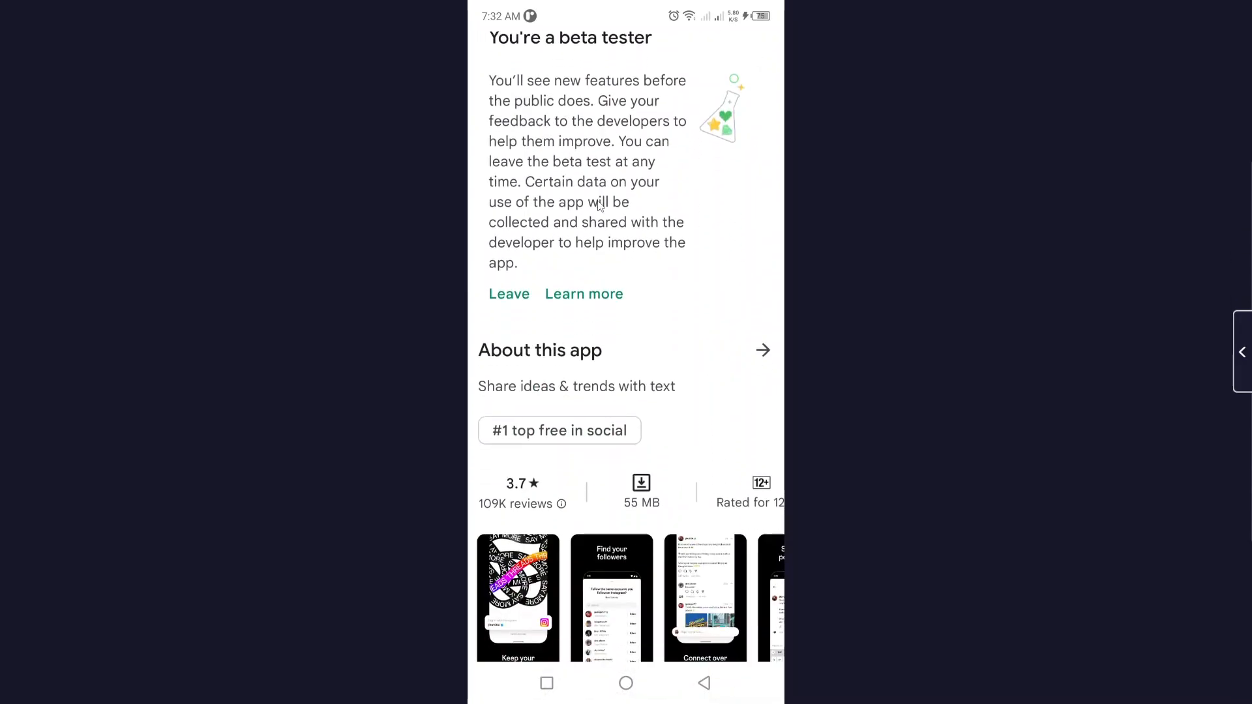
scroll("down", 3)
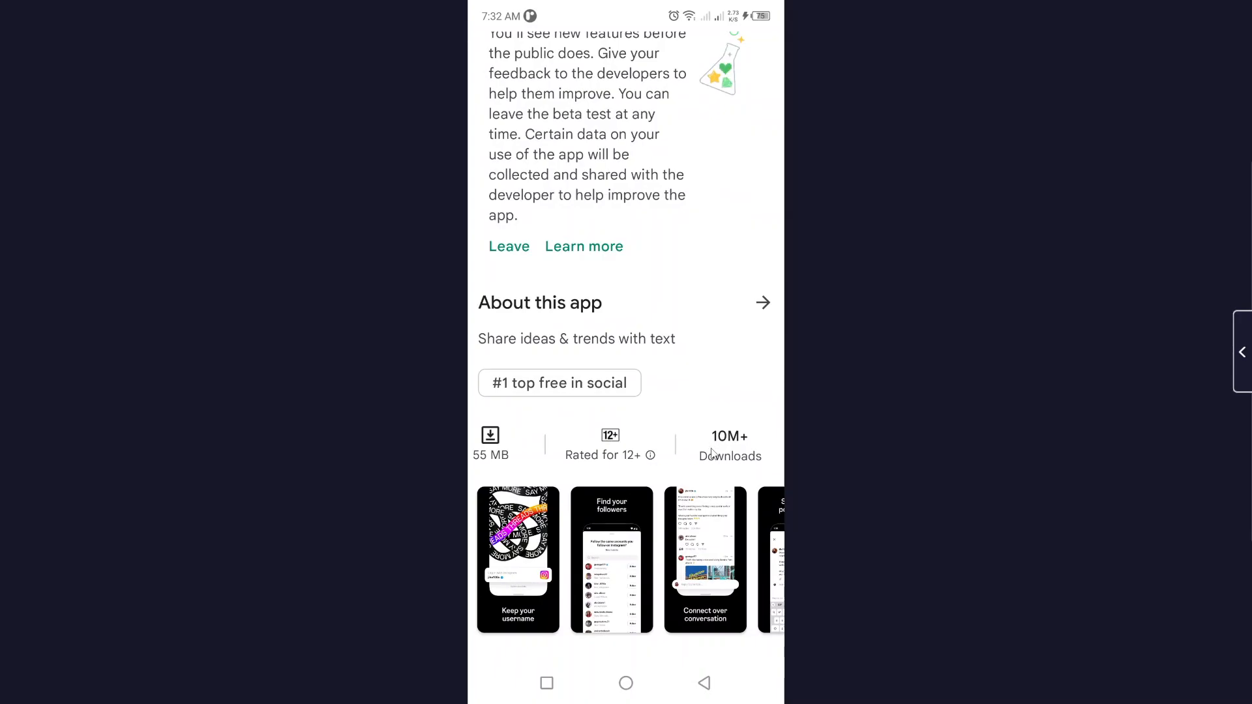
left_click(624, 683)
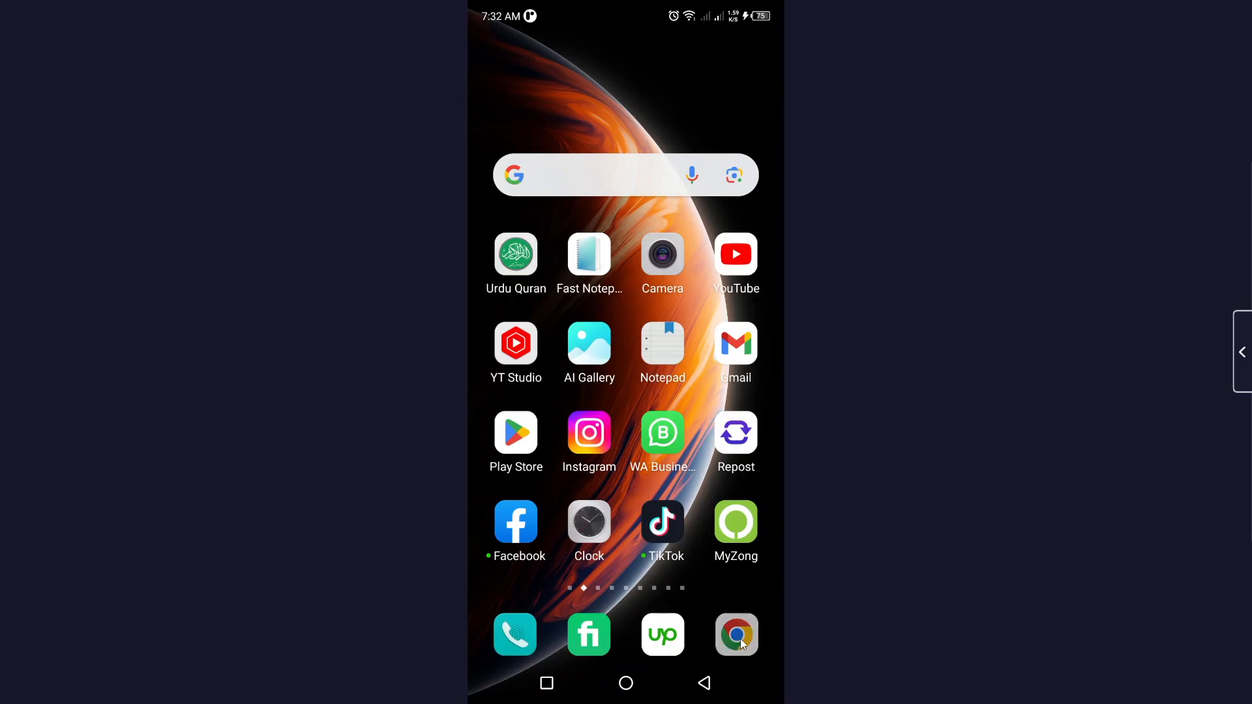
Search Google for 'thread an instagram app' and review results including the Google Play entry
left_click(736, 634)
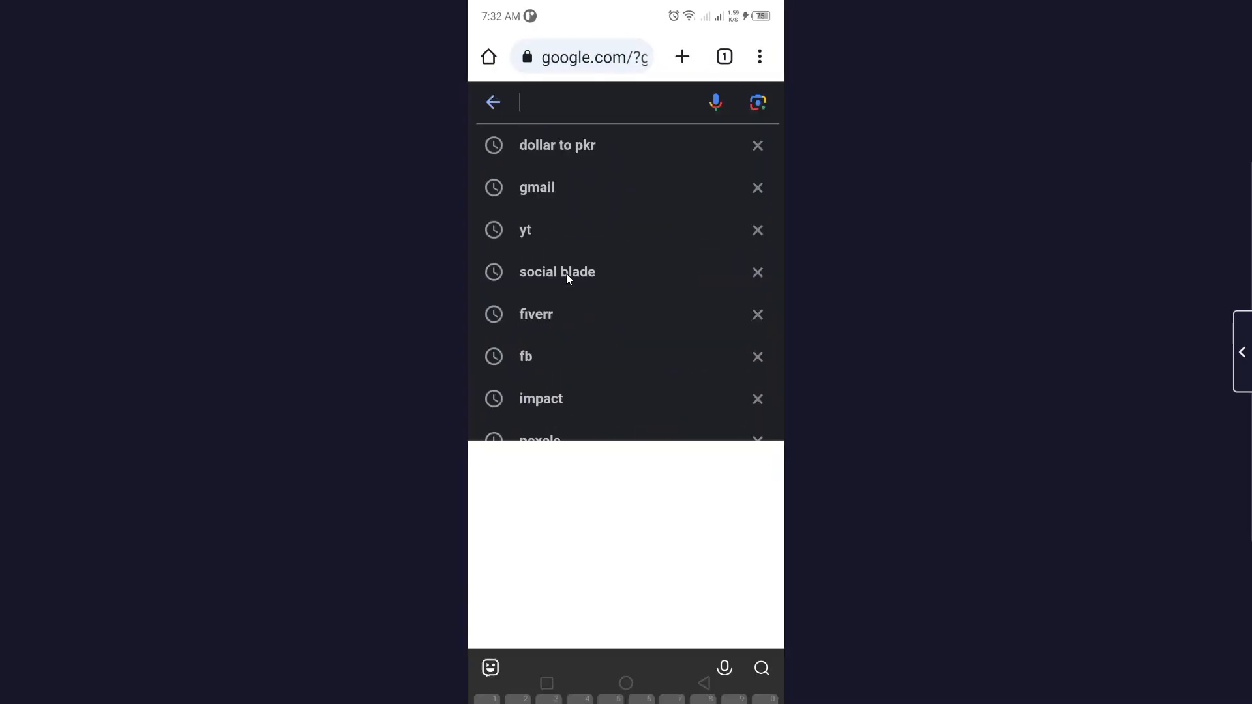
type("thread an")
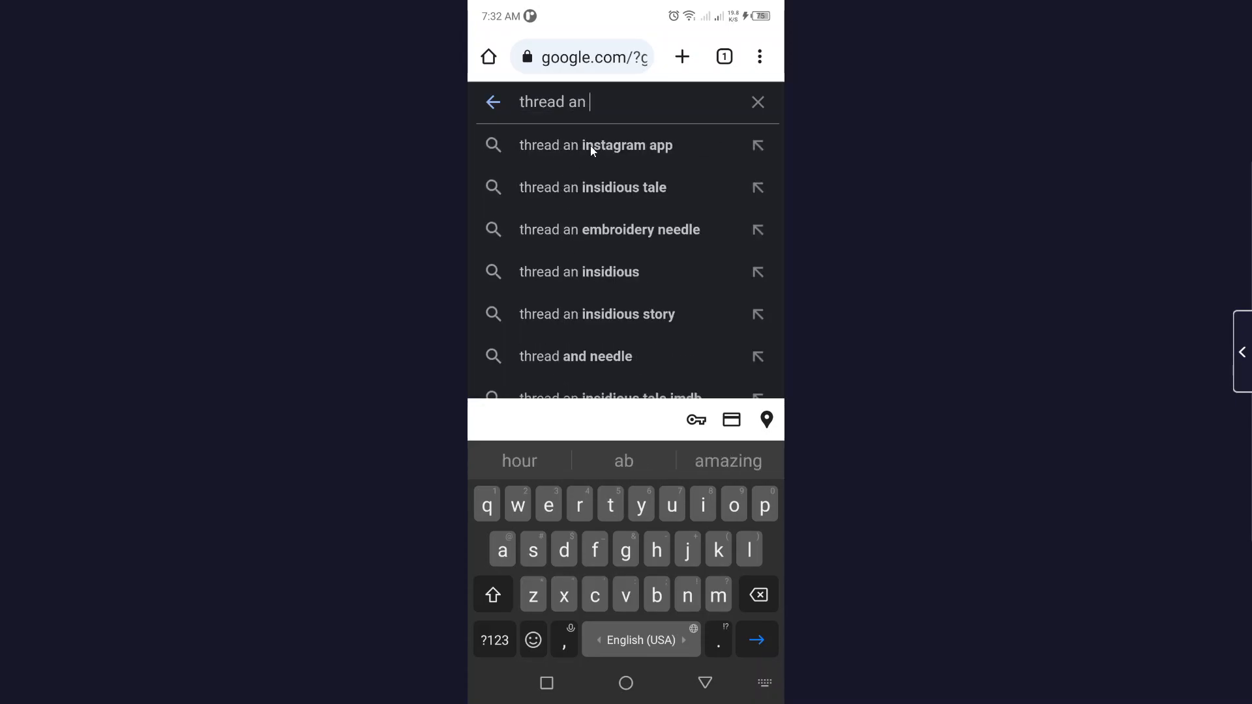
left_click(595, 145)
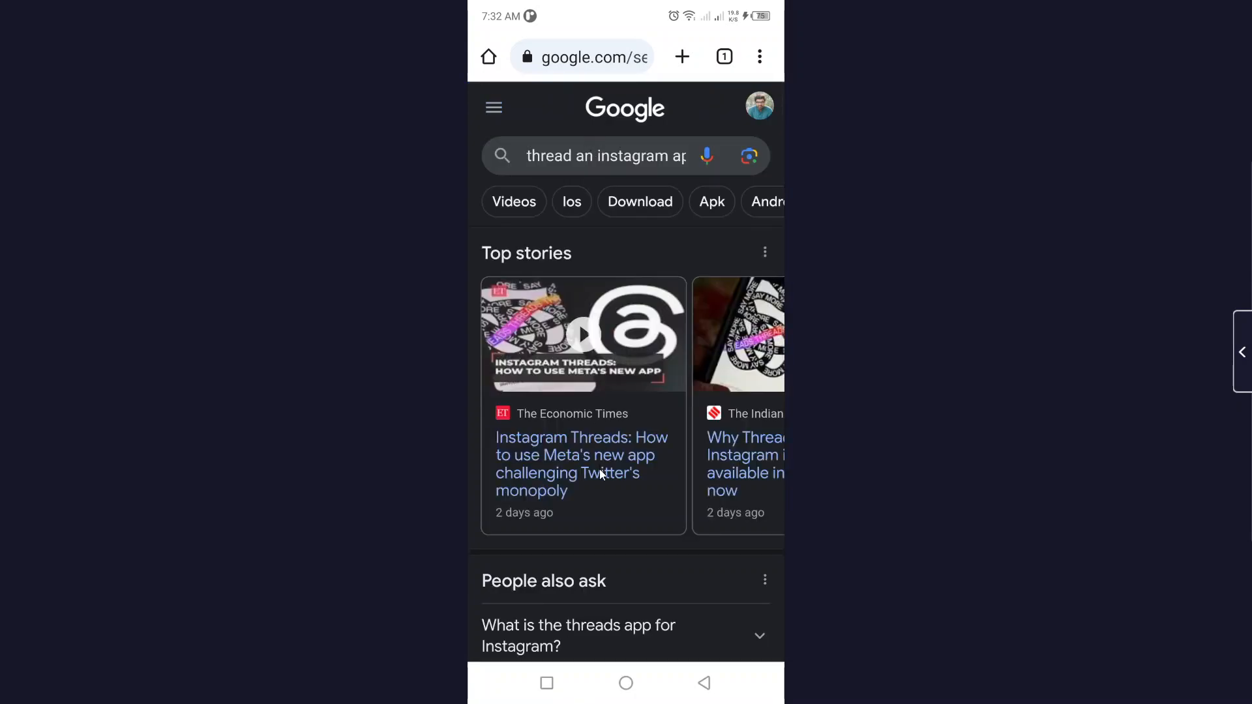
scroll("down", 3)
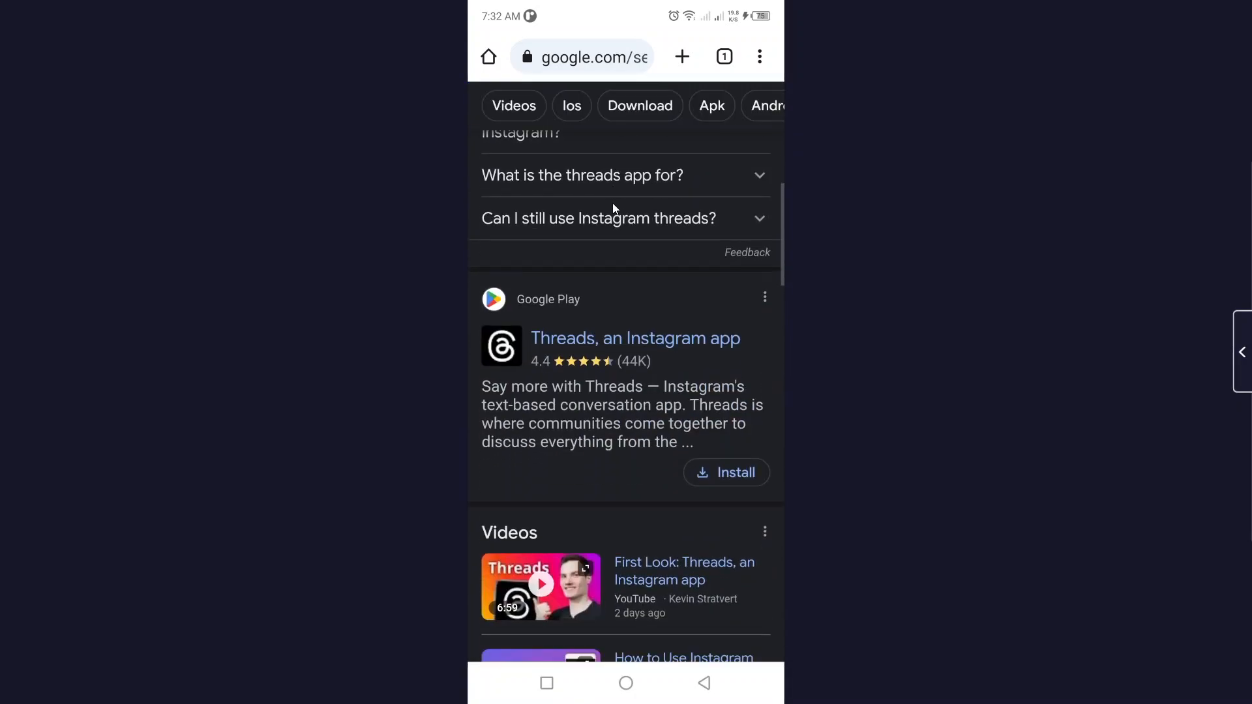
scroll("down", 3)
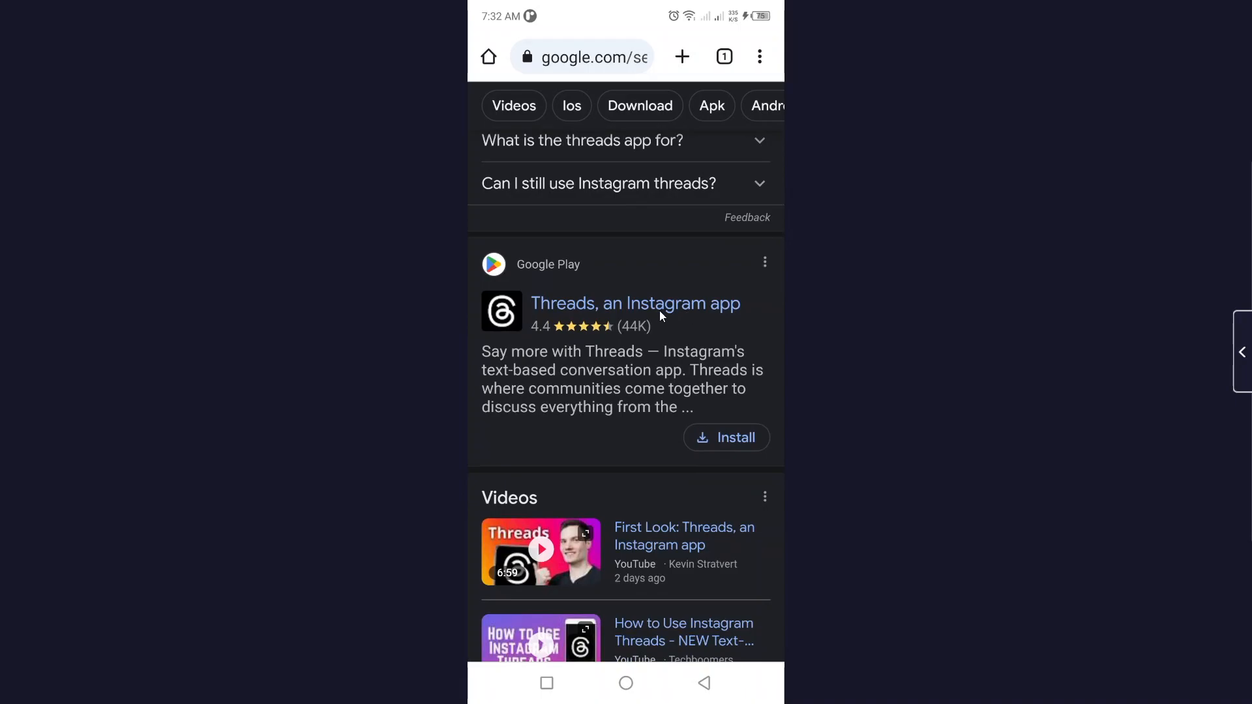
mouse_move(656, 321)
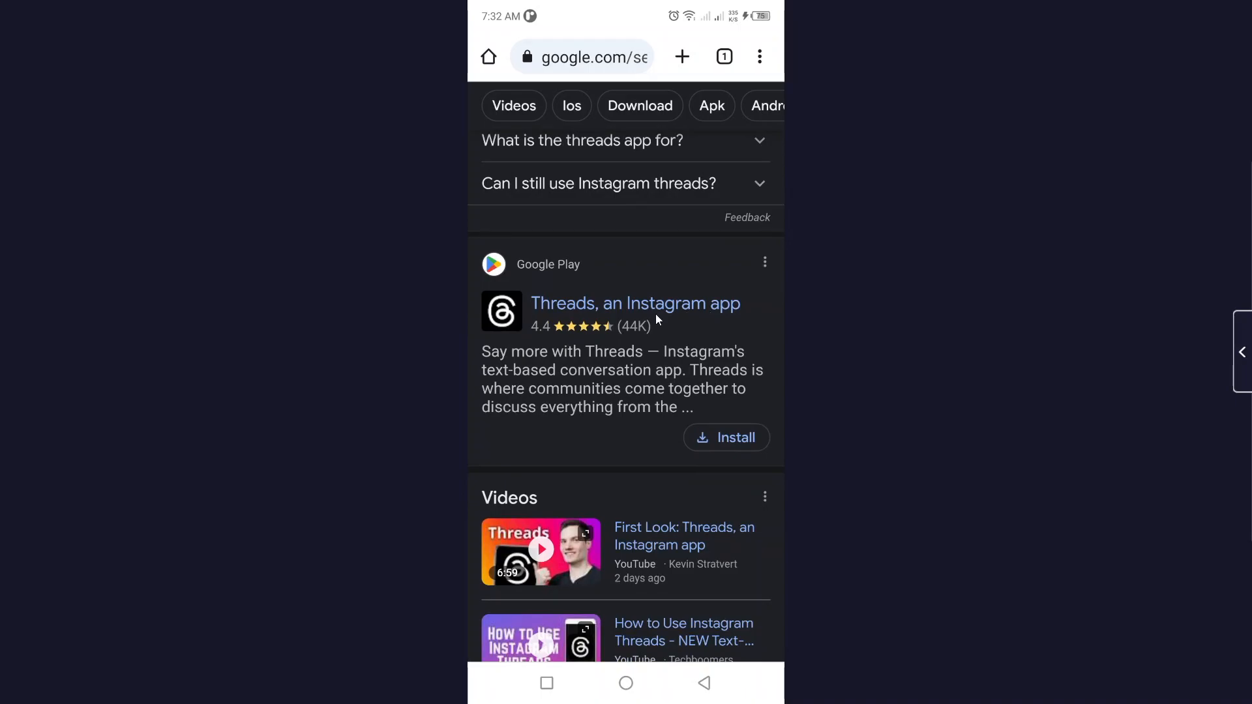
scroll("up", 3)
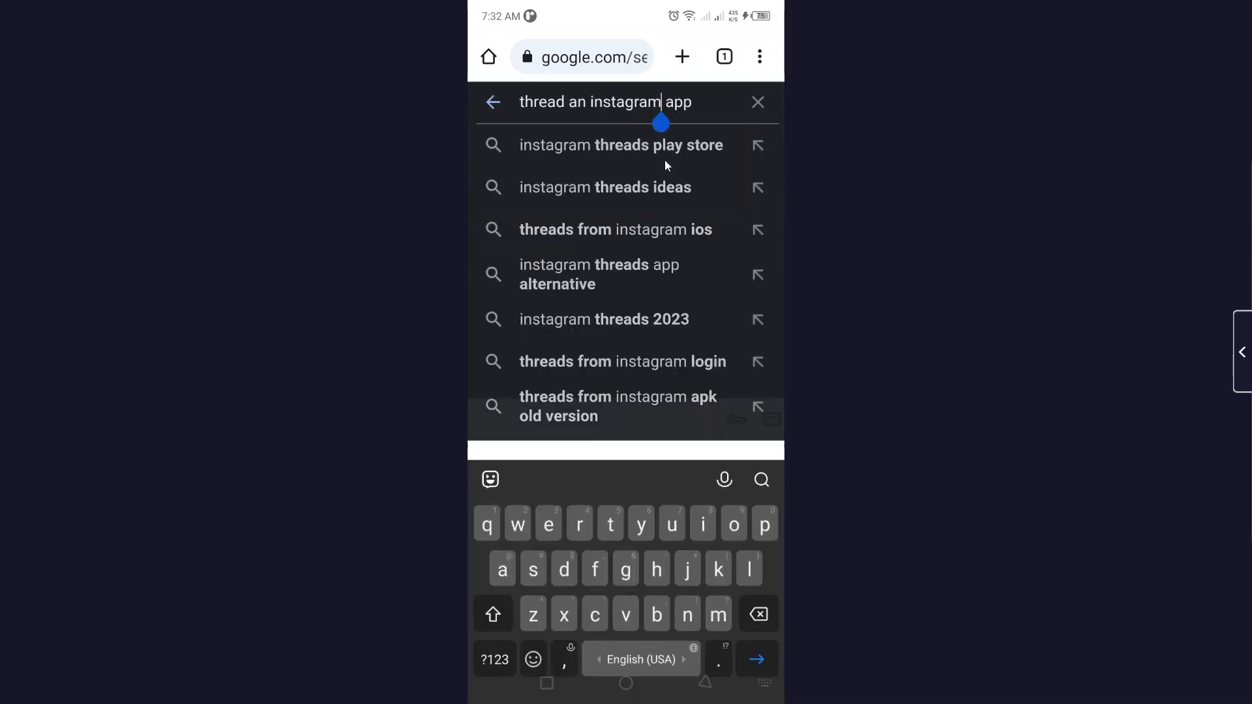
Replace the query with one about Threads' available countries, surfacing the 100-countries answer
left_click(758, 102)
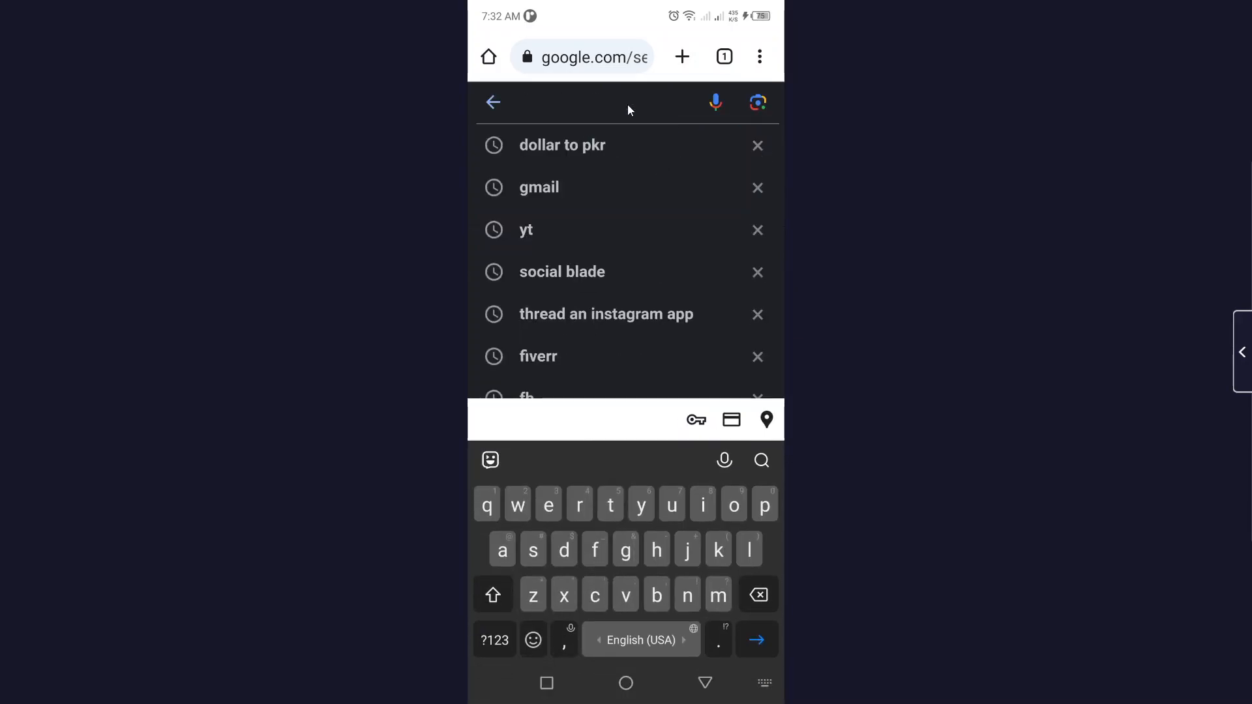
type("thread available countr")
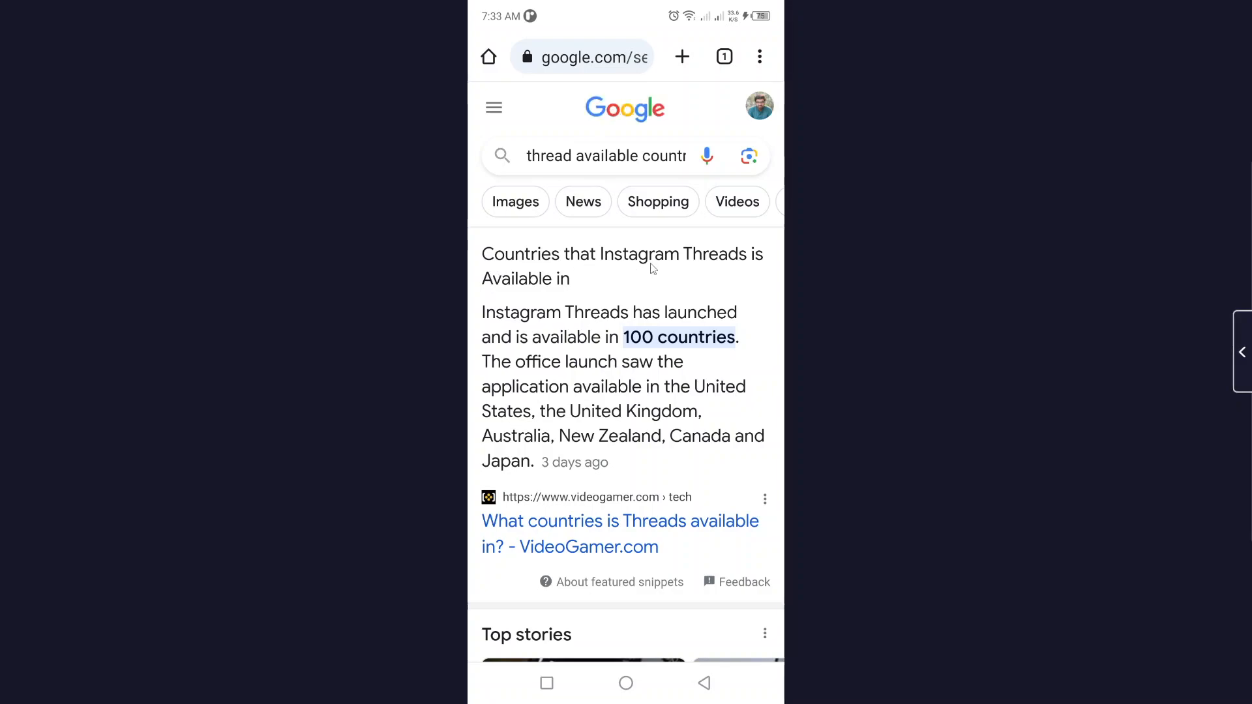
mouse_move(720, 287)
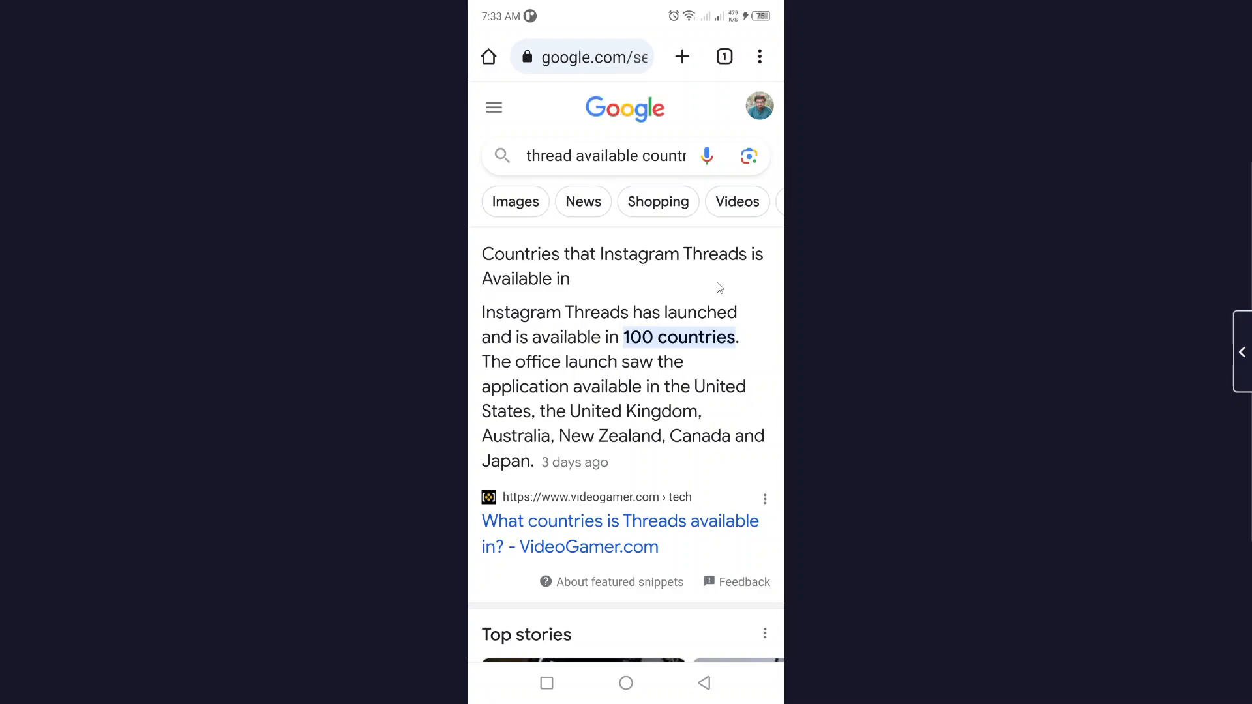
mouse_move(518, 326)
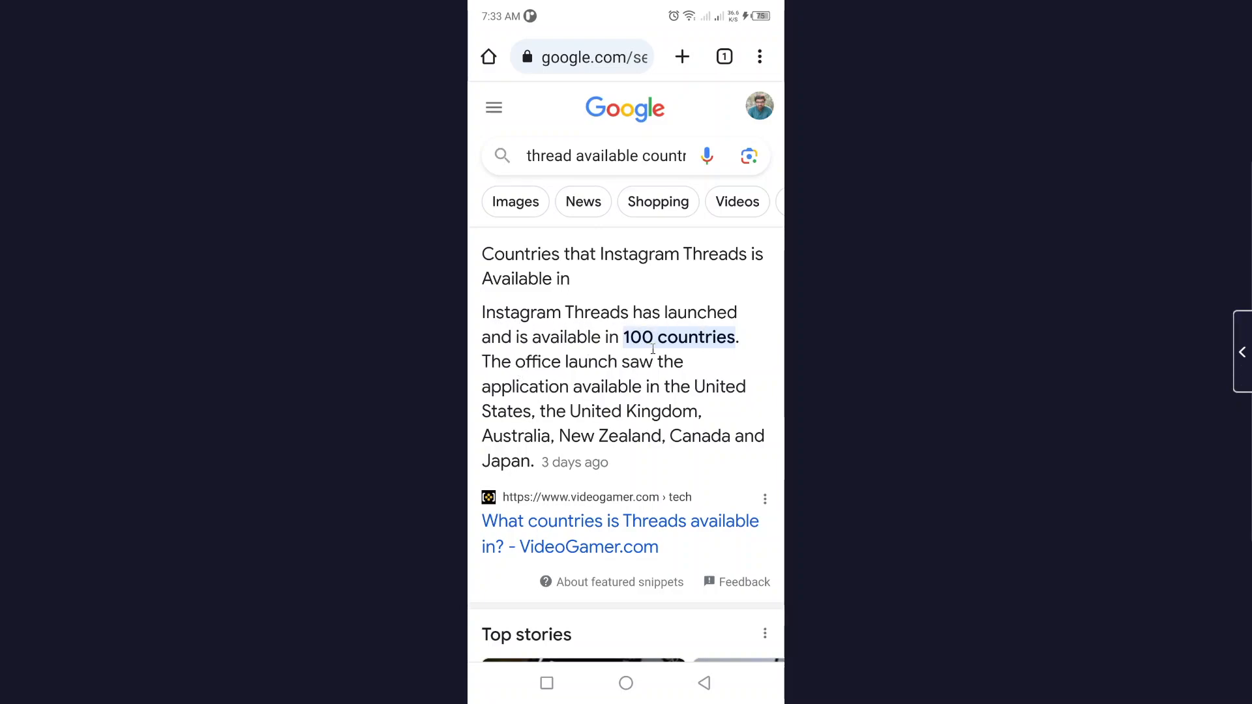
scroll("down", 3)
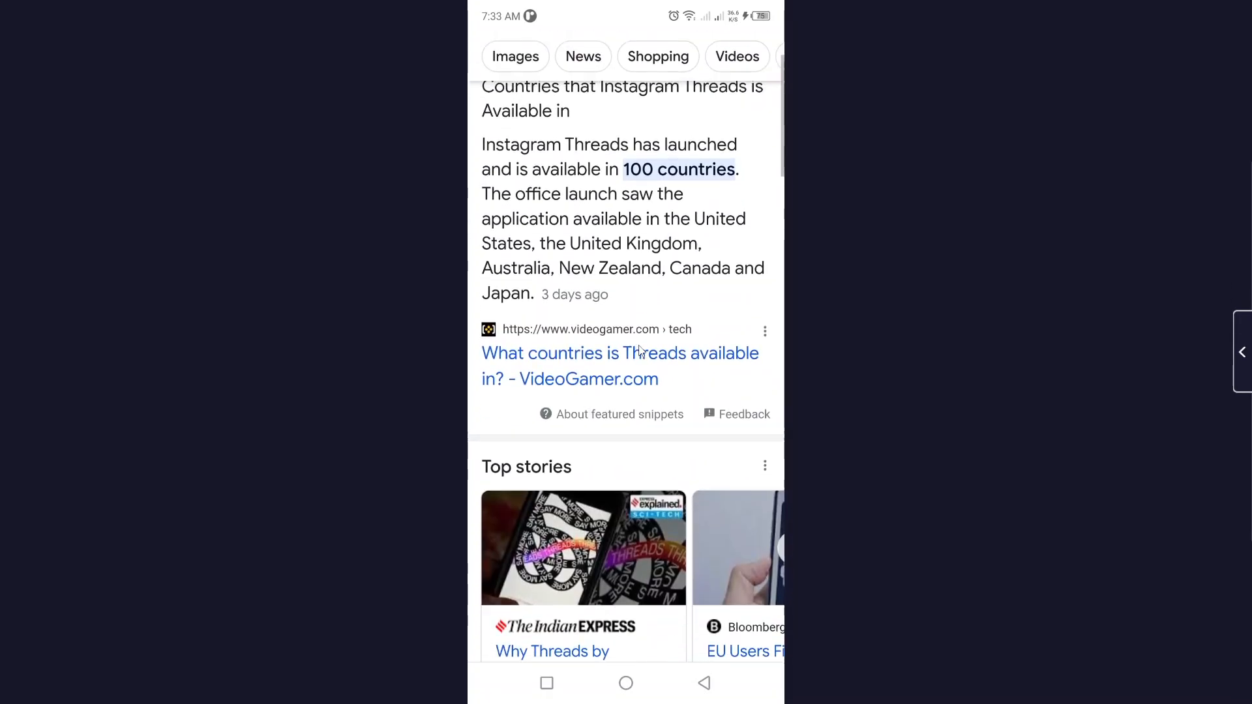
scroll("down", 3)
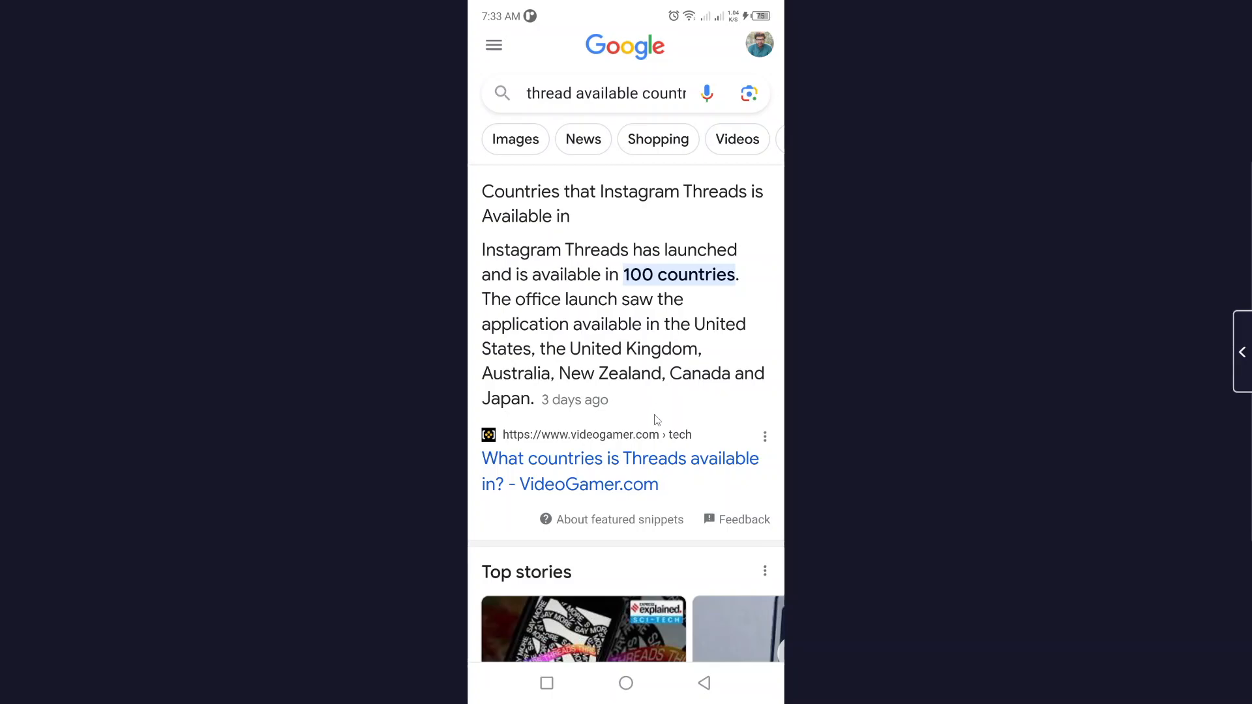
mouse_move(566, 403)
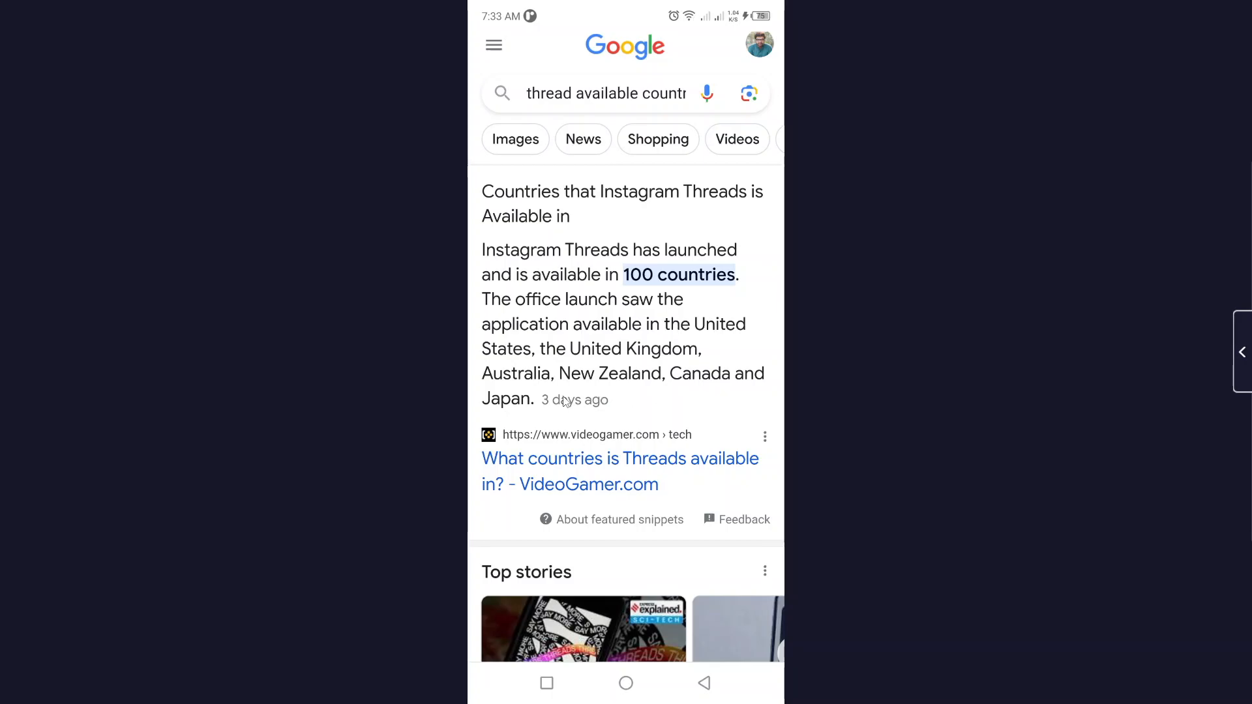